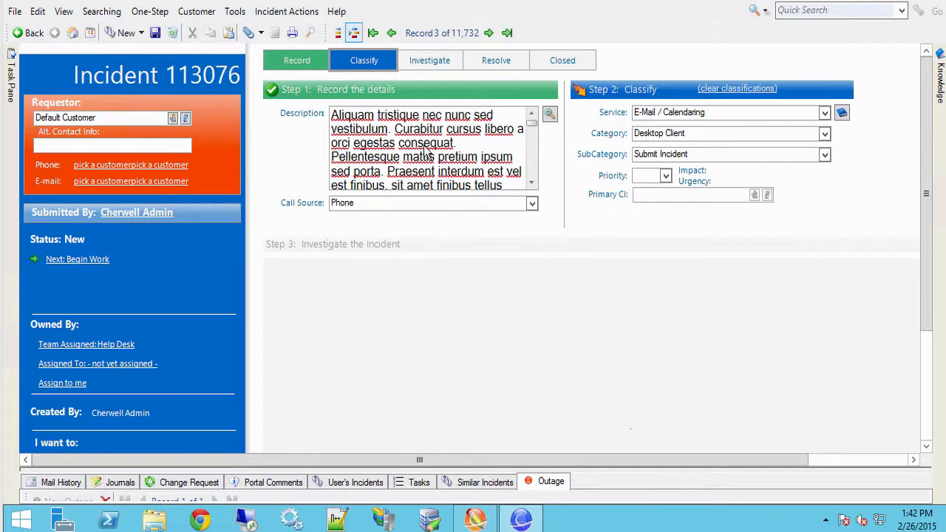
mouse_move(435, 259)
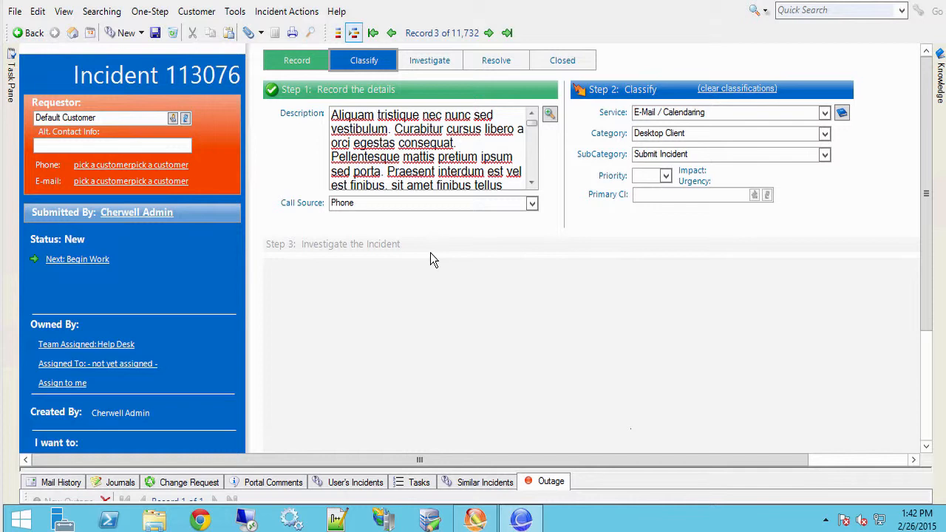
mouse_move(645, 399)
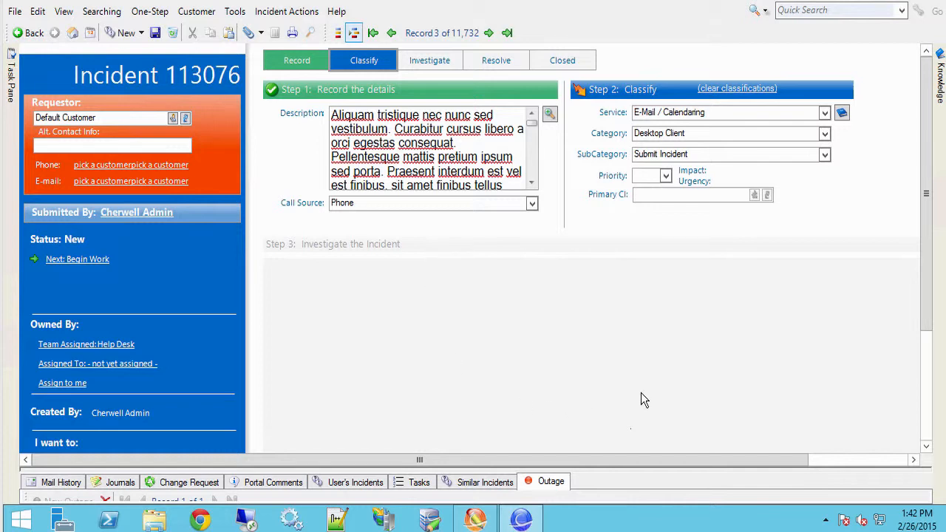
mouse_move(748, 240)
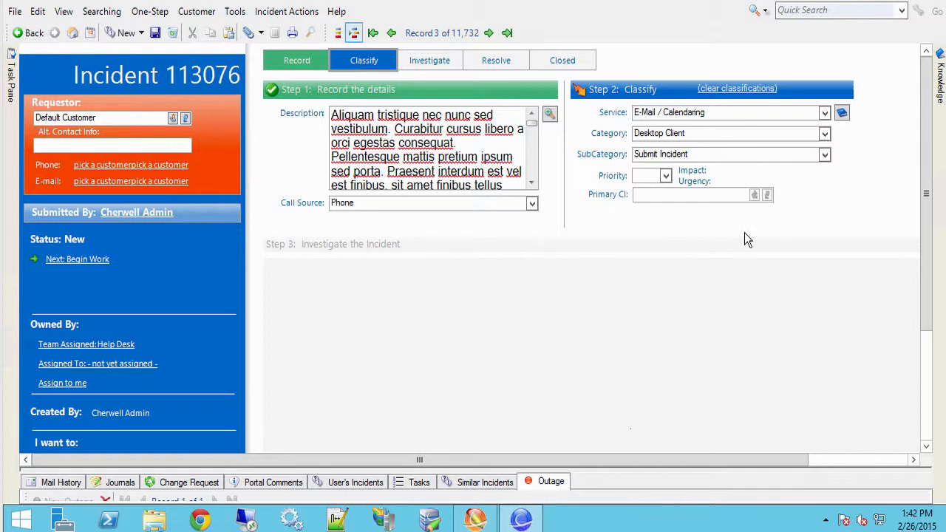
mouse_move(559, 481)
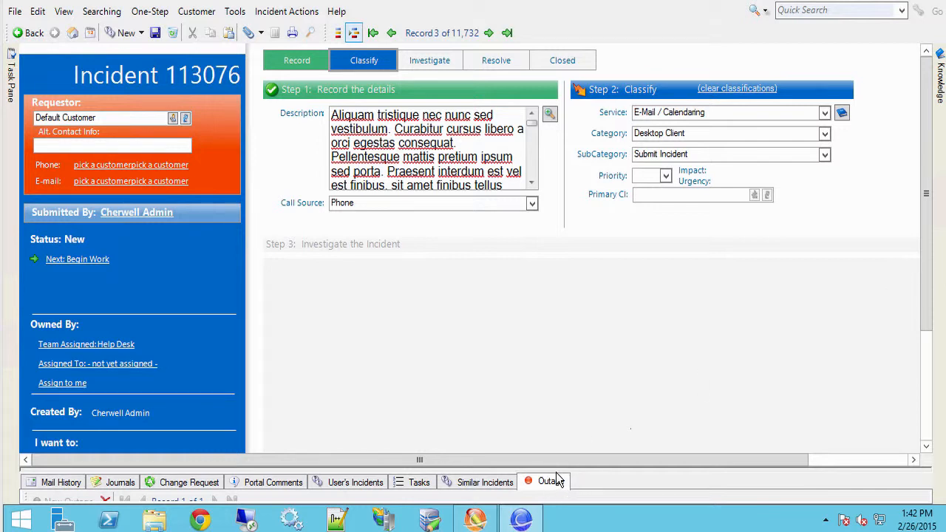
mouse_move(550, 423)
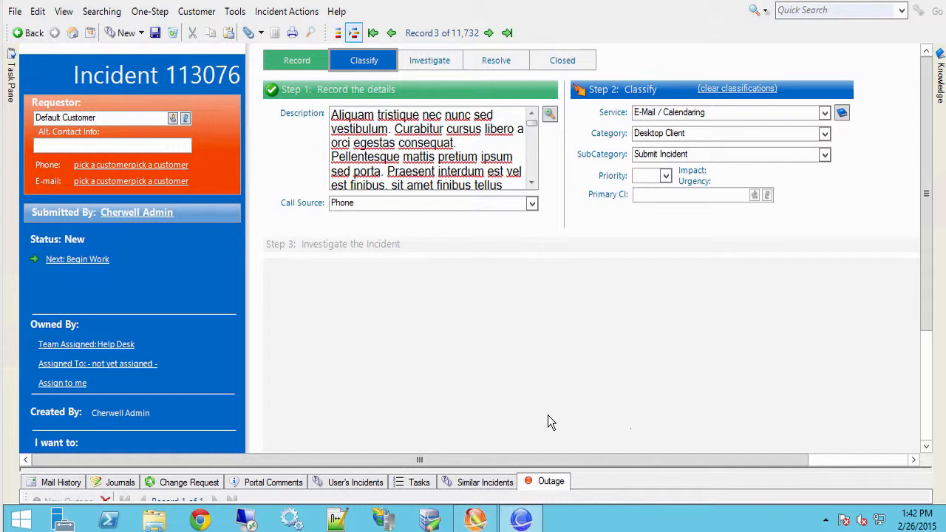
mouse_move(545, 470)
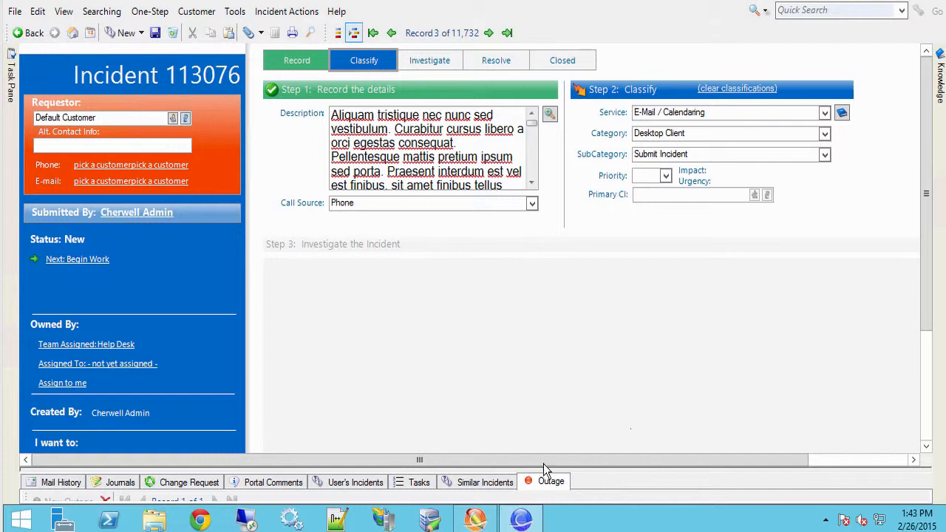
mouse_move(575, 460)
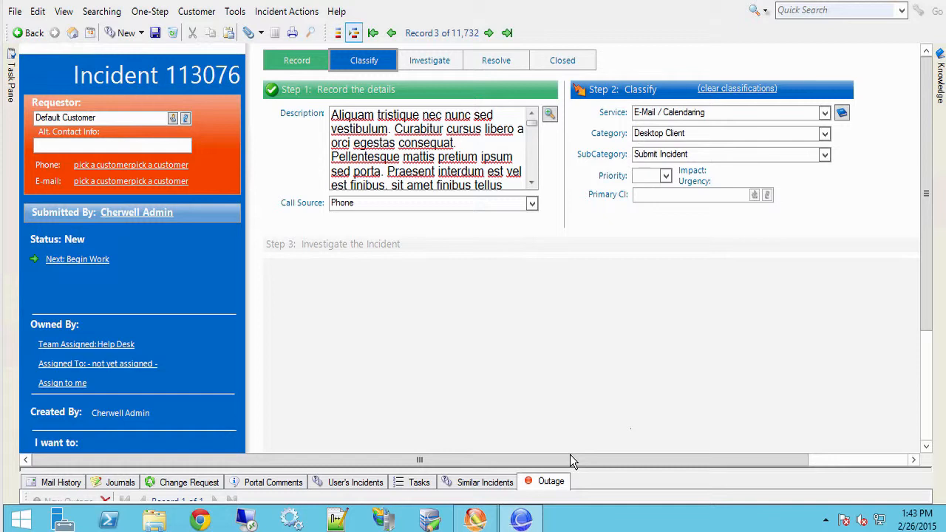
mouse_move(571, 467)
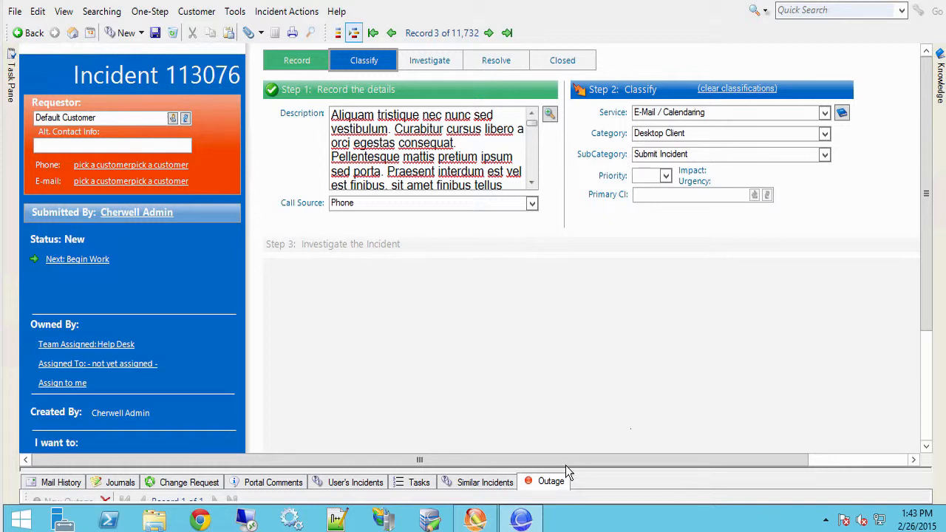
mouse_move(437, 333)
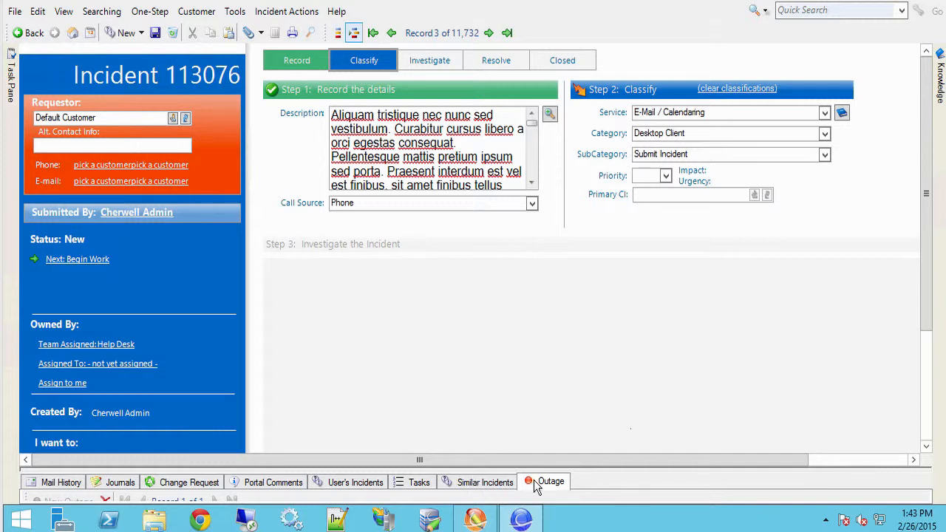
View the incident's linked outage, read the full Issue text, and reach the Sequence of Events and export links
left_click(550, 482)
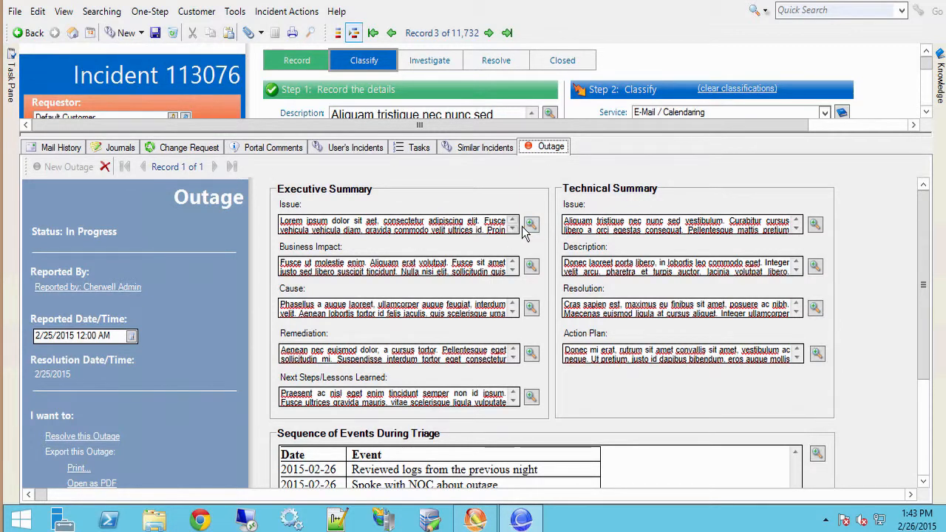
left_click(530, 225)
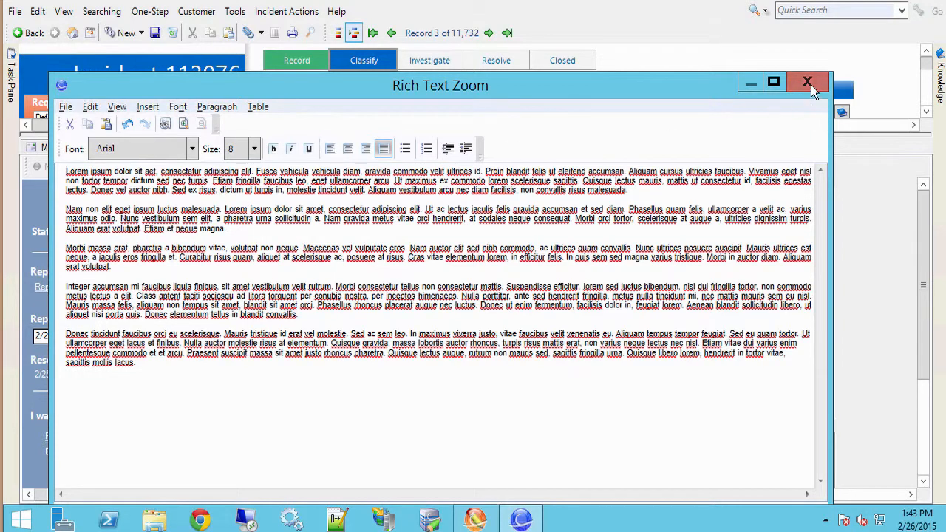
left_click(807, 81)
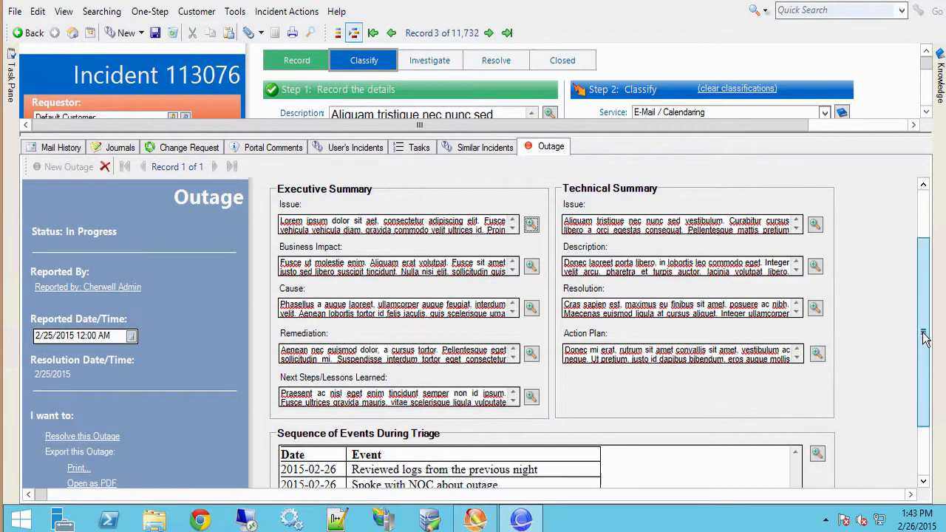
scroll("down", 3)
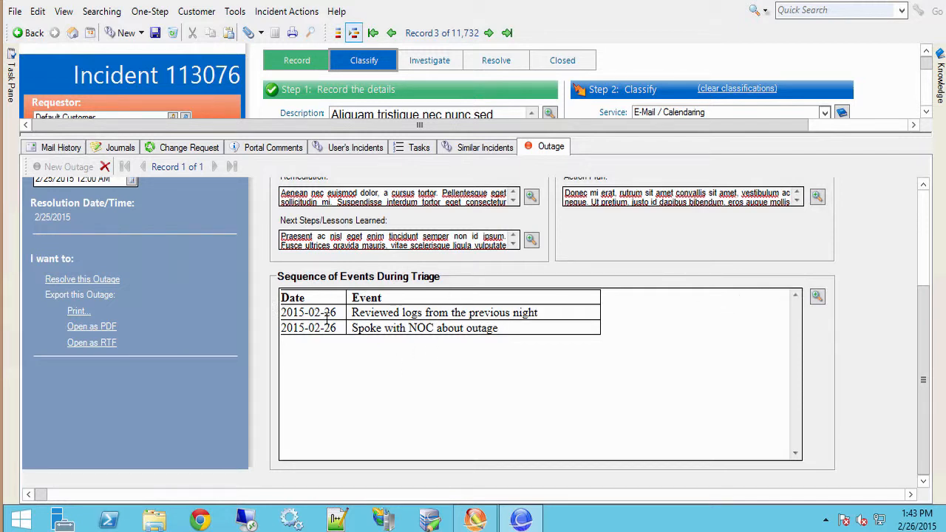
mouse_move(92, 327)
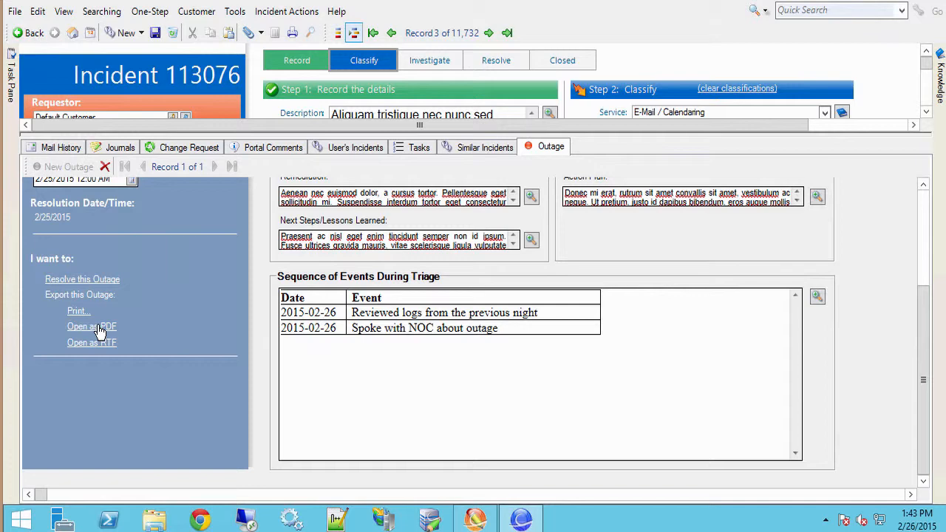
Export the outage as a PDF, decline Foxit's prompt, and page through to the Sequence of Events
left_click(92, 327)
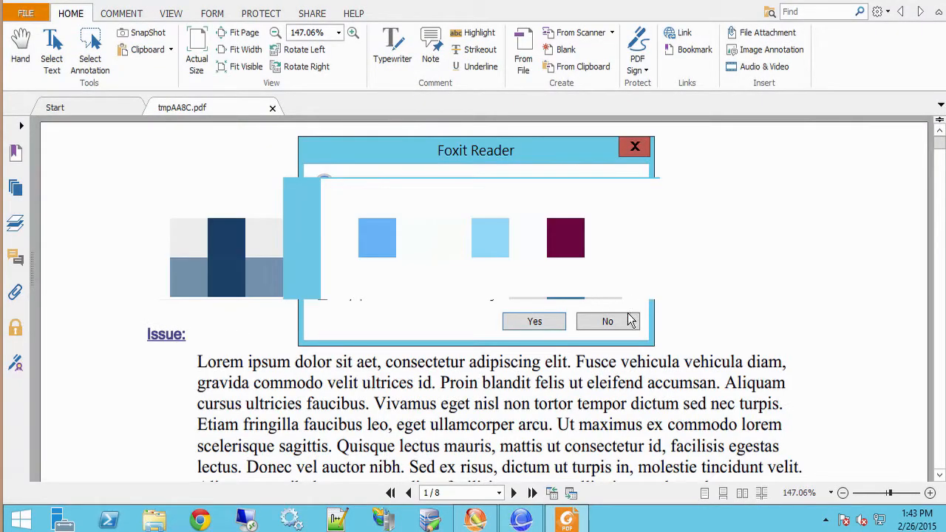
left_click(606, 321)
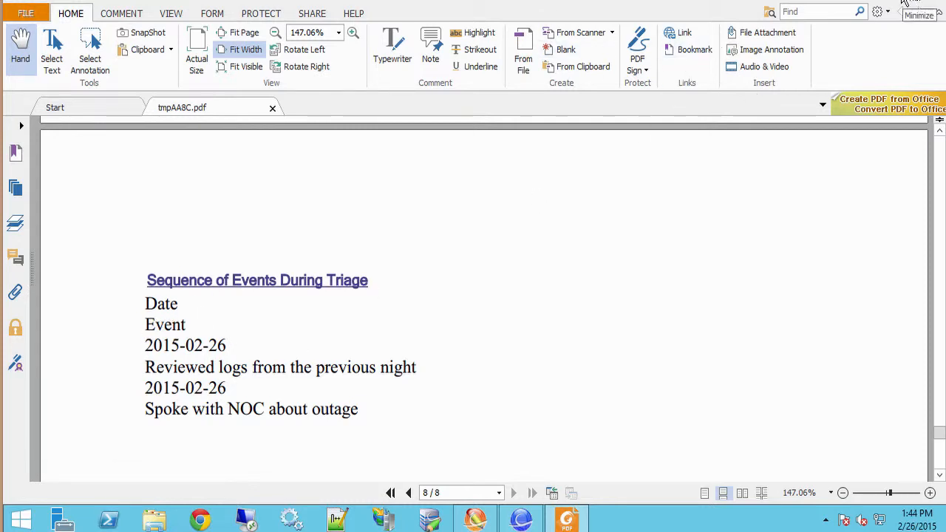
left_click(568, 517)
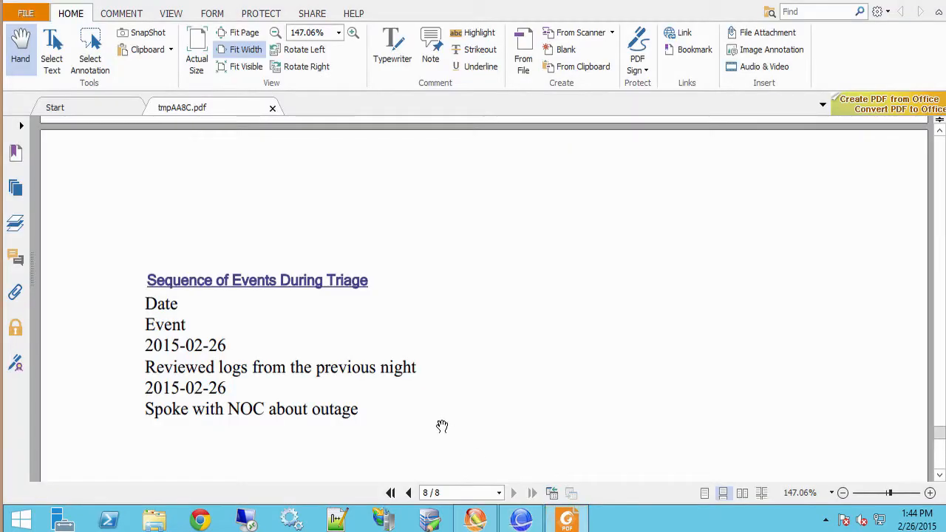
mouse_move(166, 321)
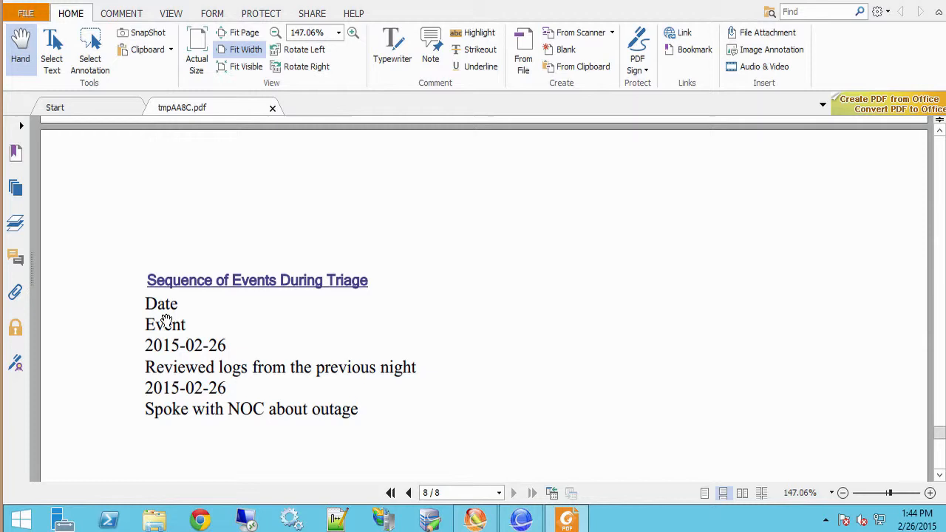
mouse_move(568, 520)
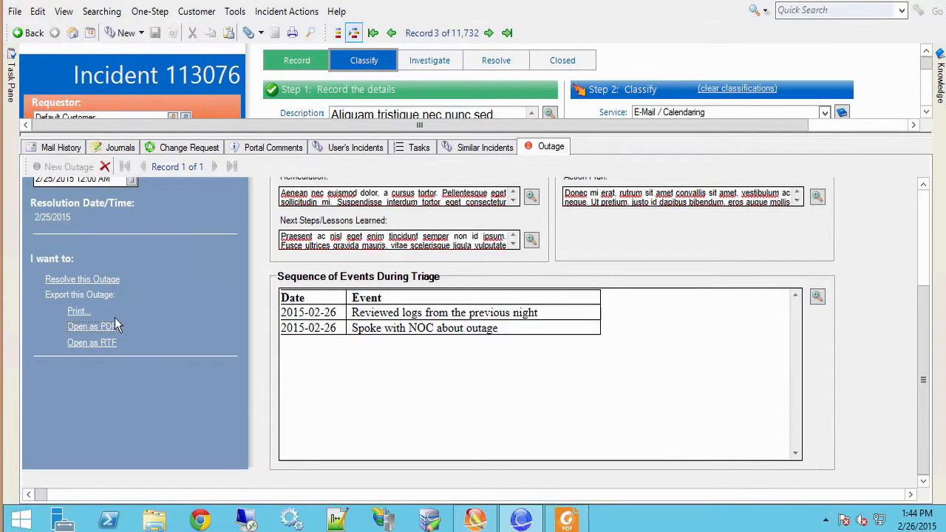
mouse_move(92, 343)
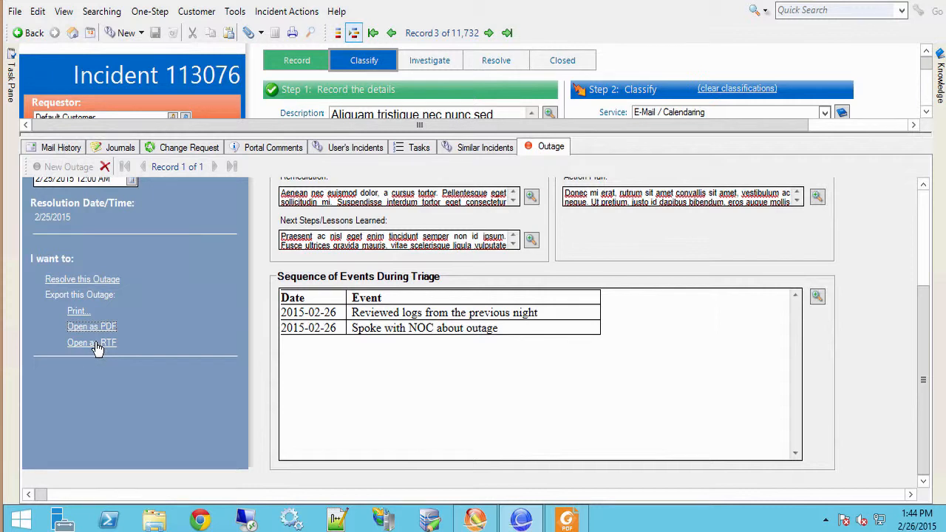
mouse_move(95, 349)
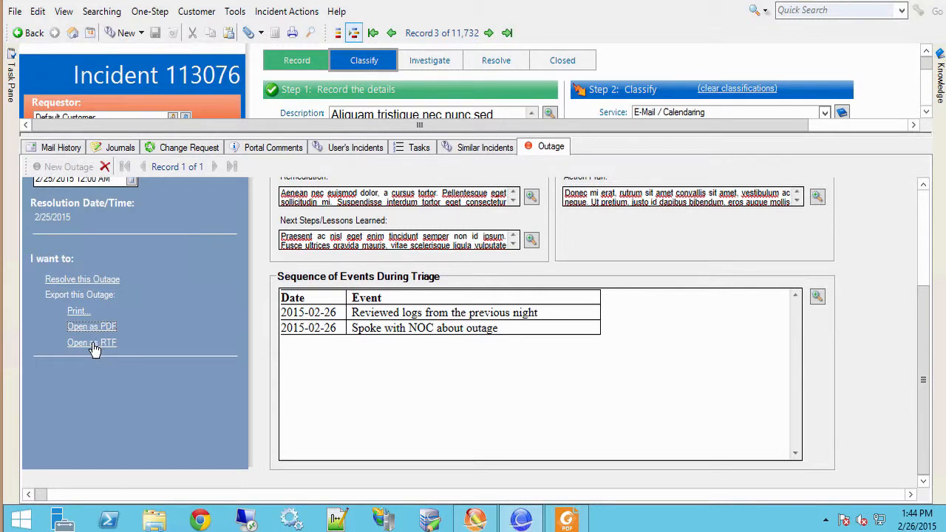
Export the outage via Open as RTF so its Executive Summary shows in a word processor
left_click(92, 343)
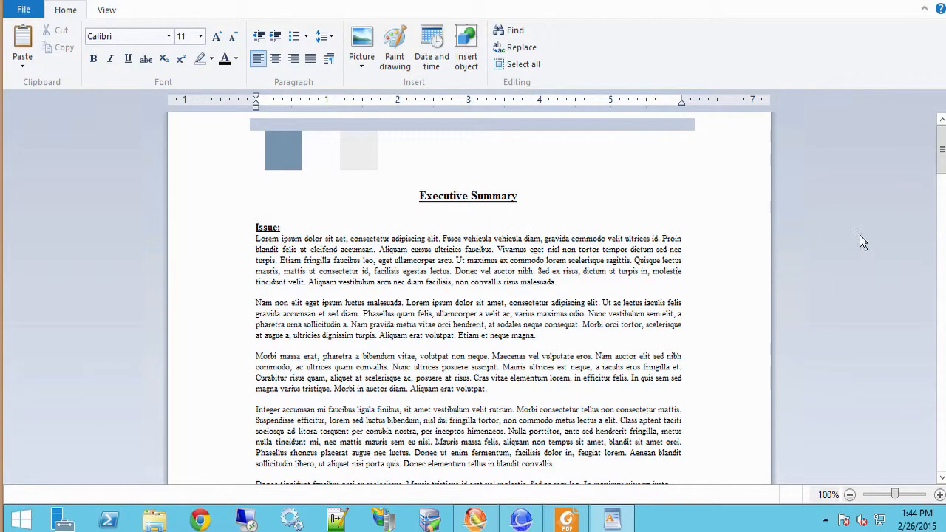
scroll("down", 3)
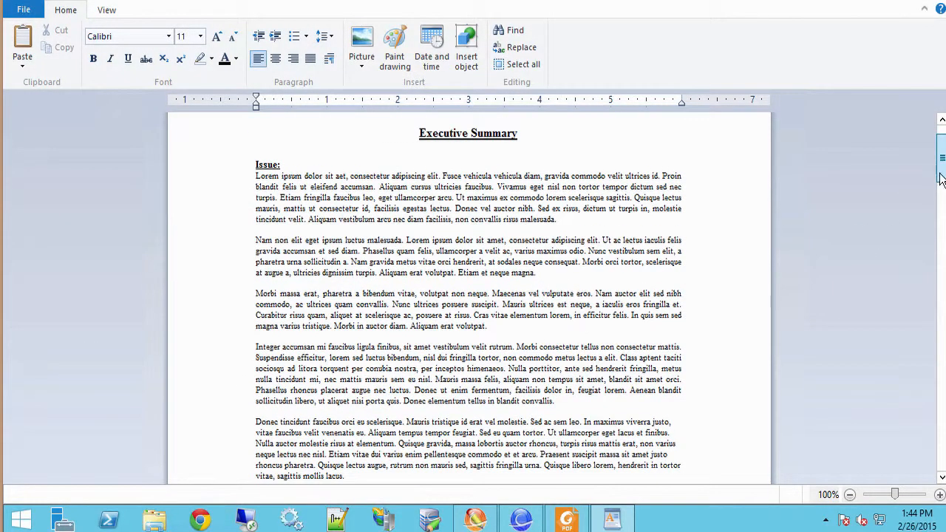
scroll("down", 3)
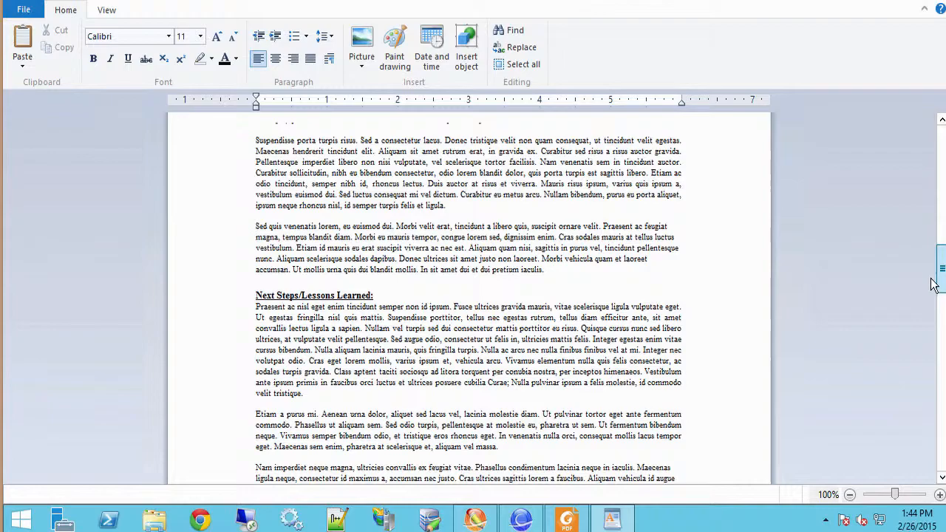
scroll("down", 3)
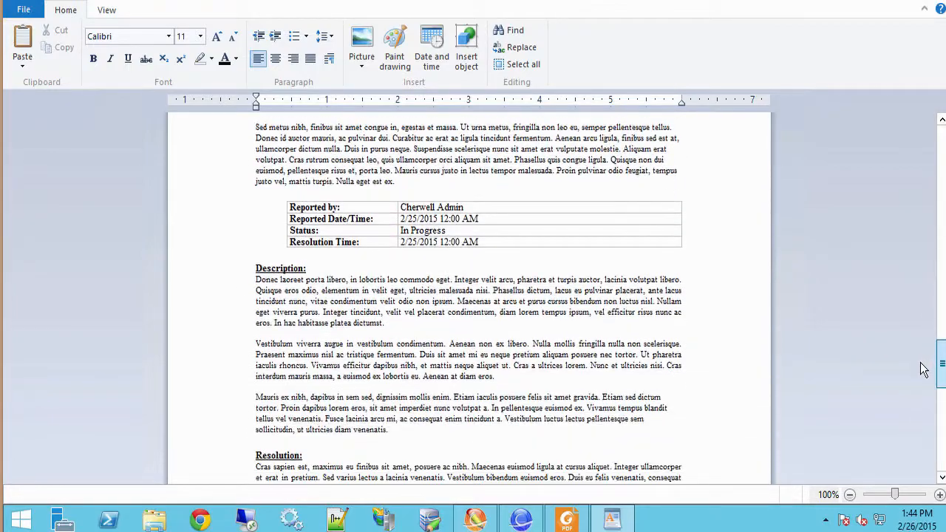
scroll("down", 3)
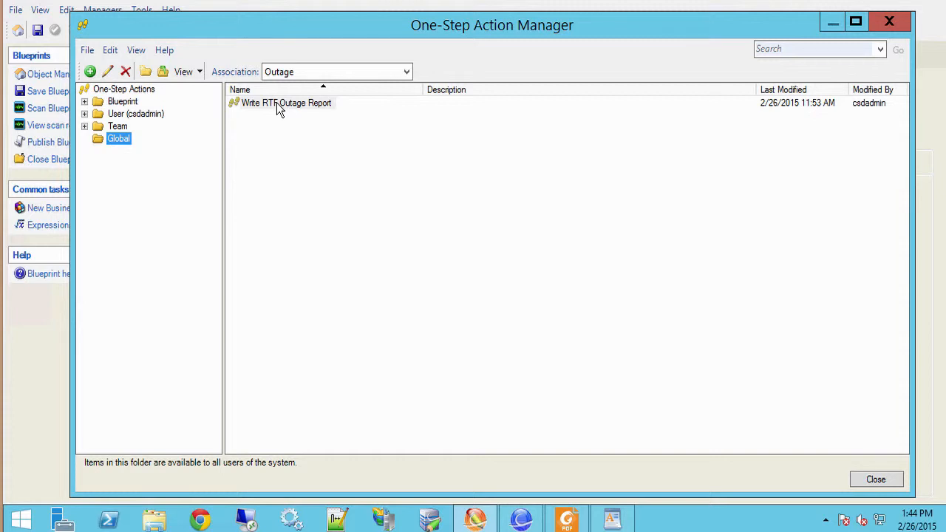
Load the Write RTF Outage Report One-Step and select its Export RTF report step
double_click(287, 104)
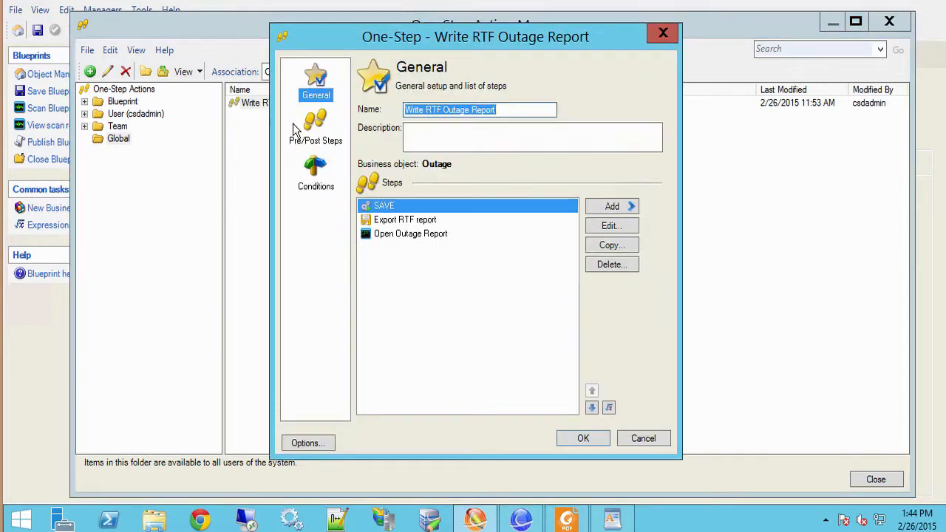
mouse_move(423, 225)
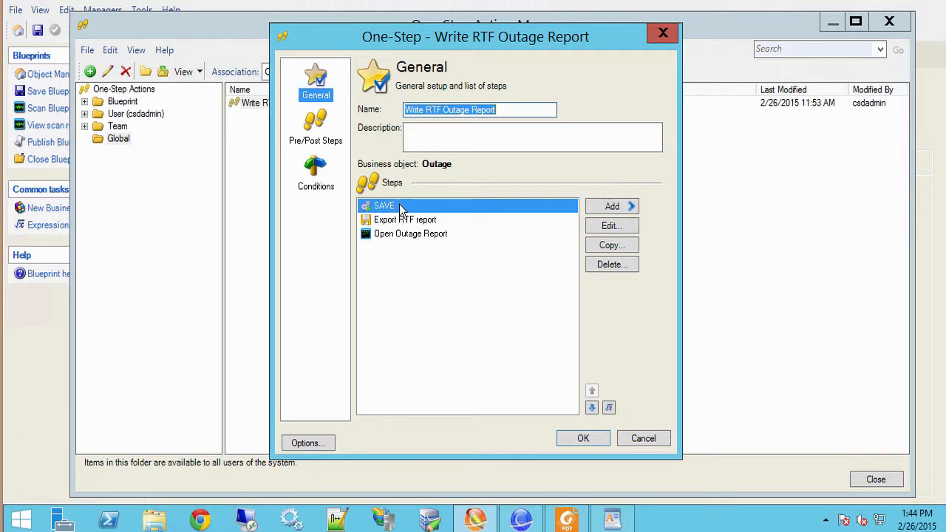
mouse_move(464, 216)
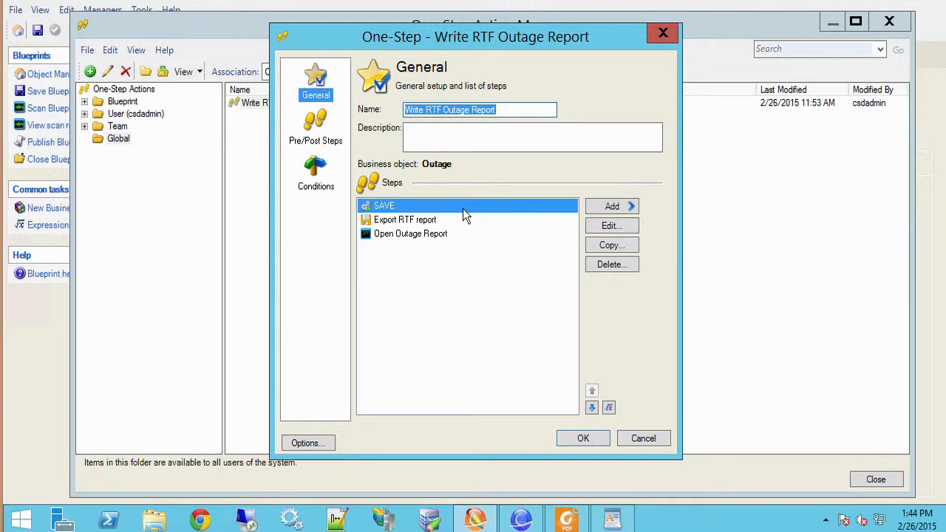
mouse_move(473, 204)
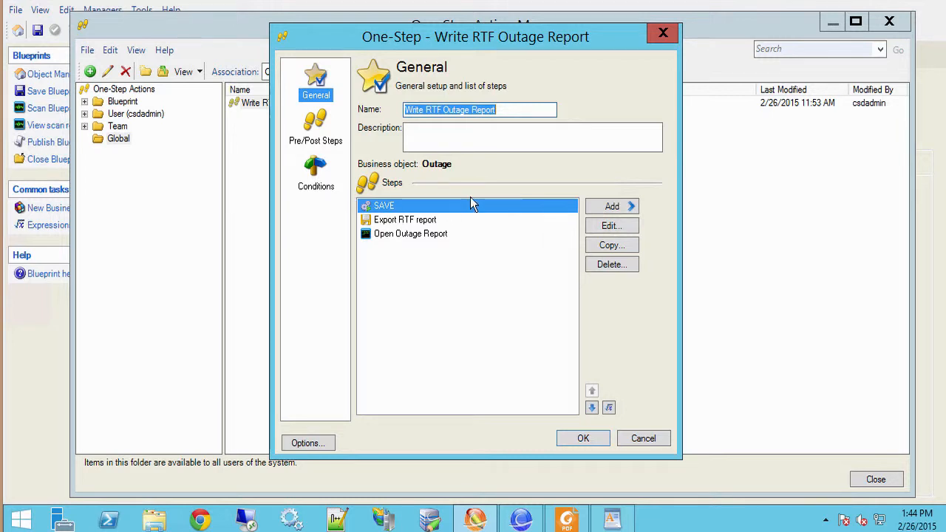
mouse_move(470, 215)
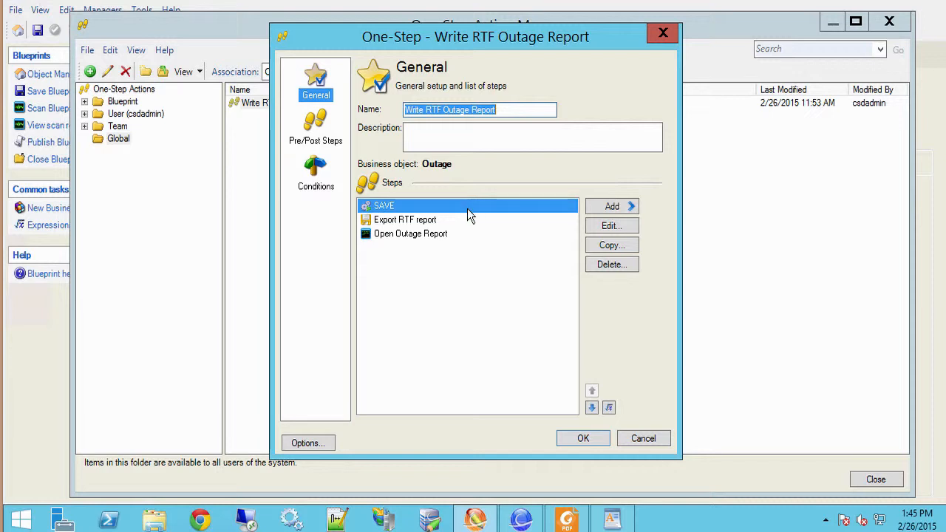
mouse_move(426, 230)
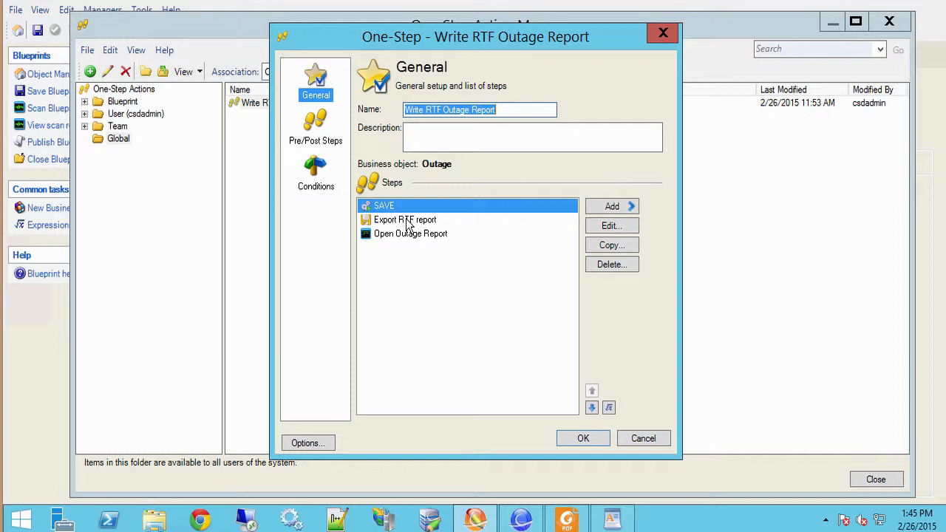
left_click(405, 219)
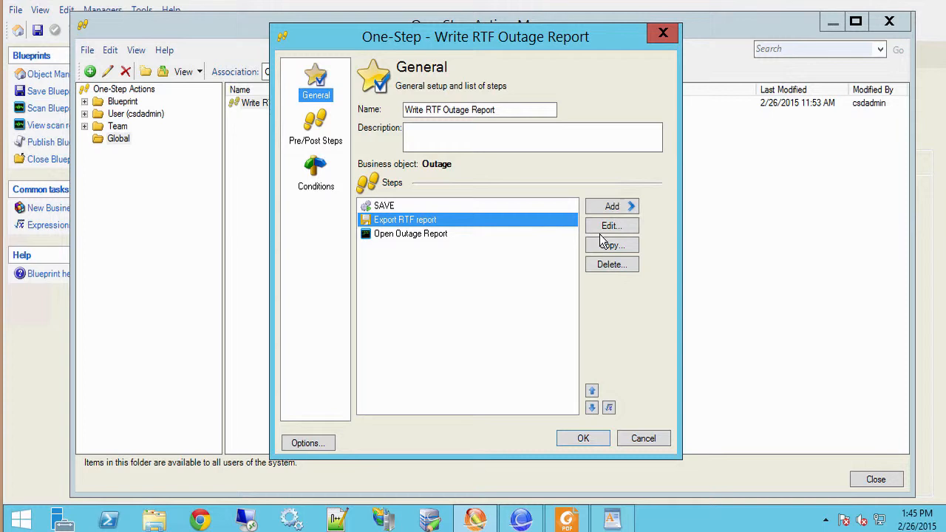
left_click(612, 207)
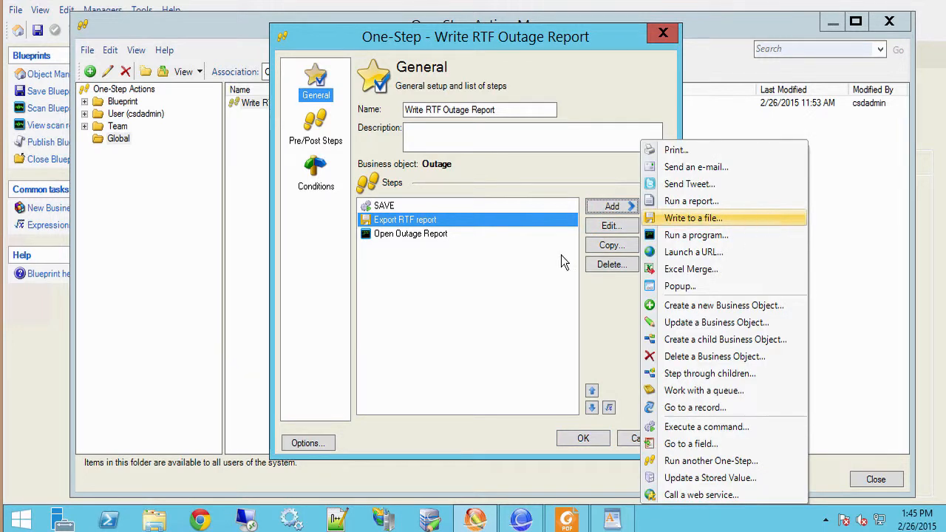
mouse_move(612, 224)
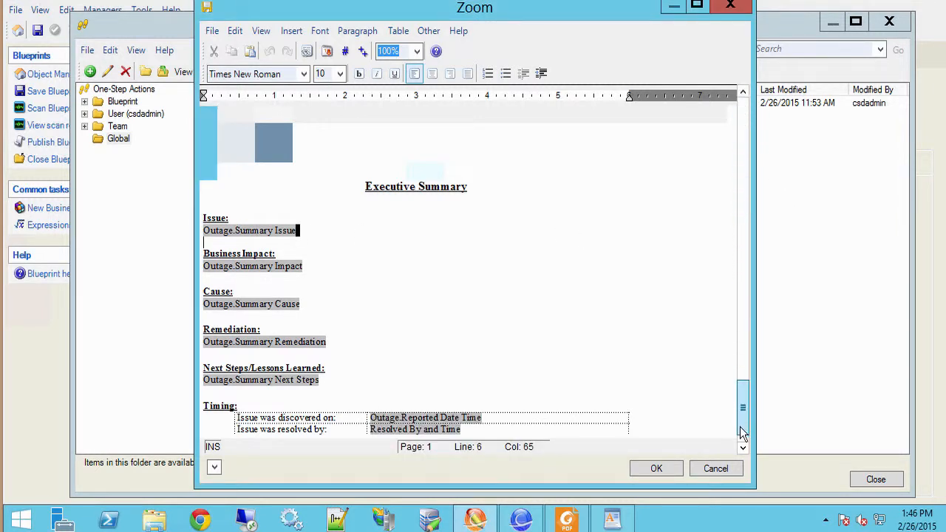
left_click(744, 95)
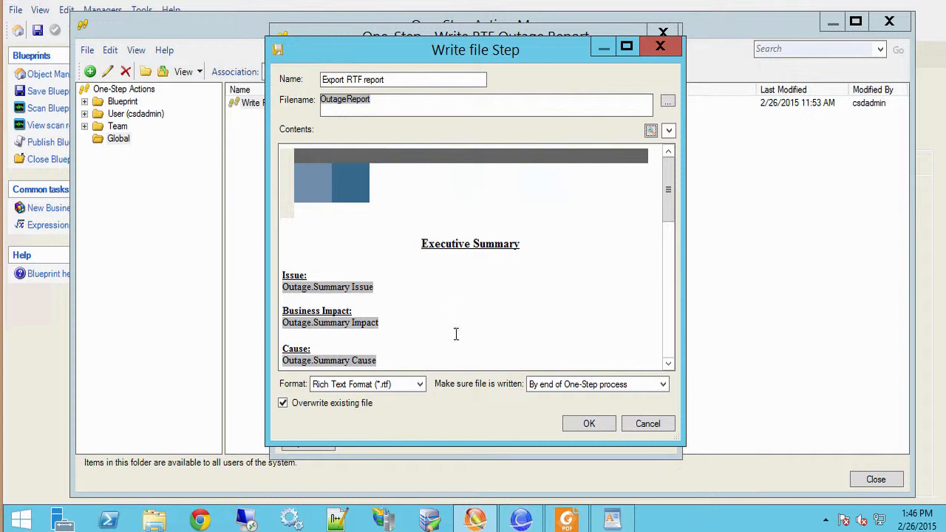
left_click(589, 423)
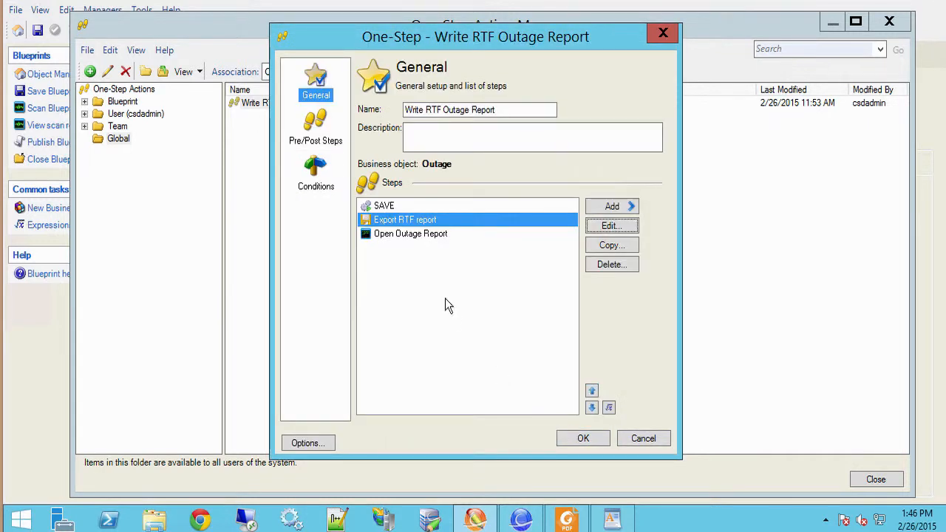
mouse_move(503, 220)
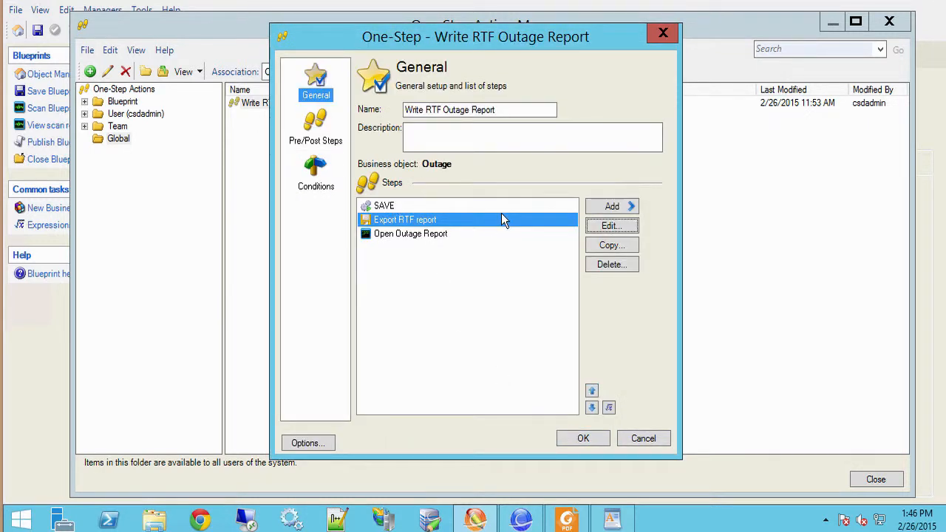
mouse_move(467, 230)
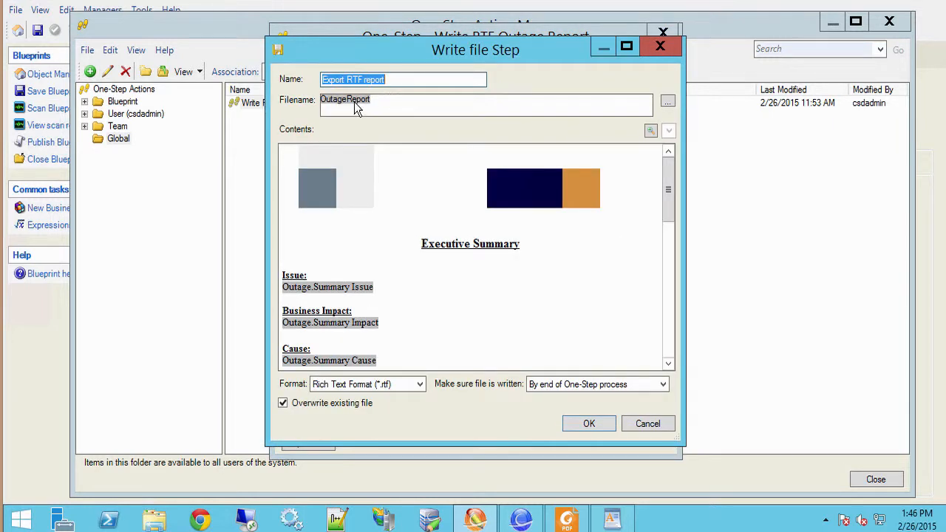
left_click(668, 130)
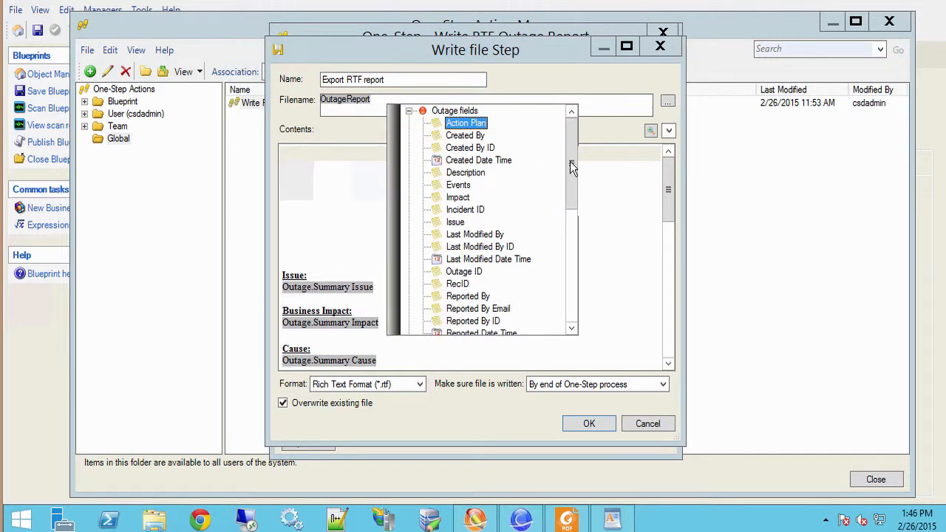
scroll("down", 3)
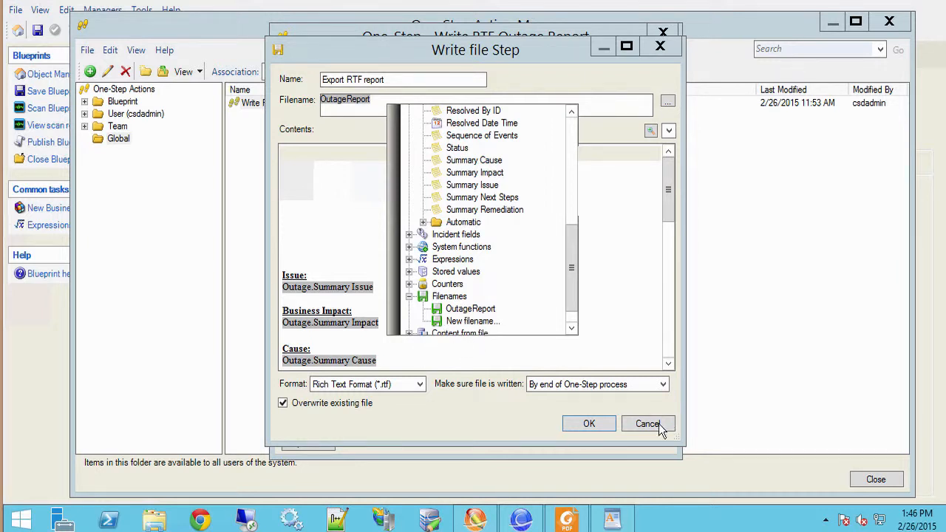
mouse_move(499, 292)
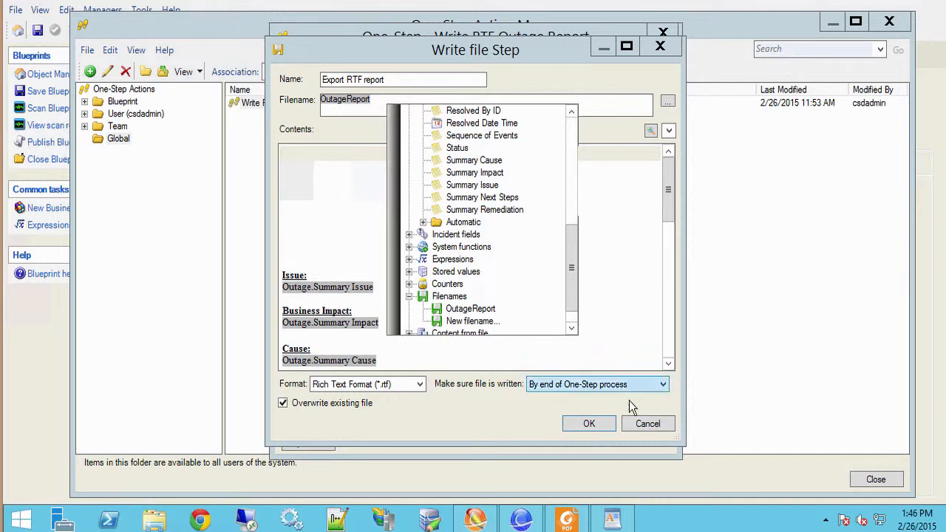
left_click(589, 423)
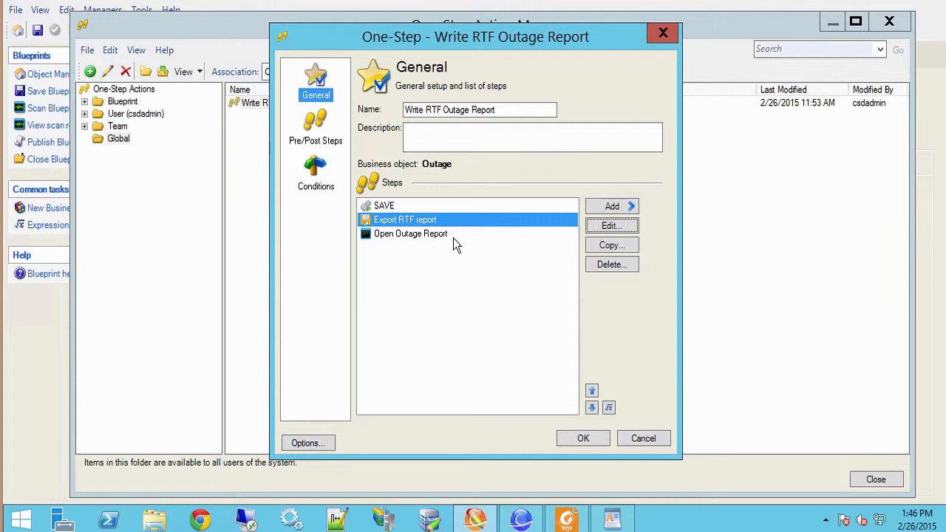
mouse_move(420, 238)
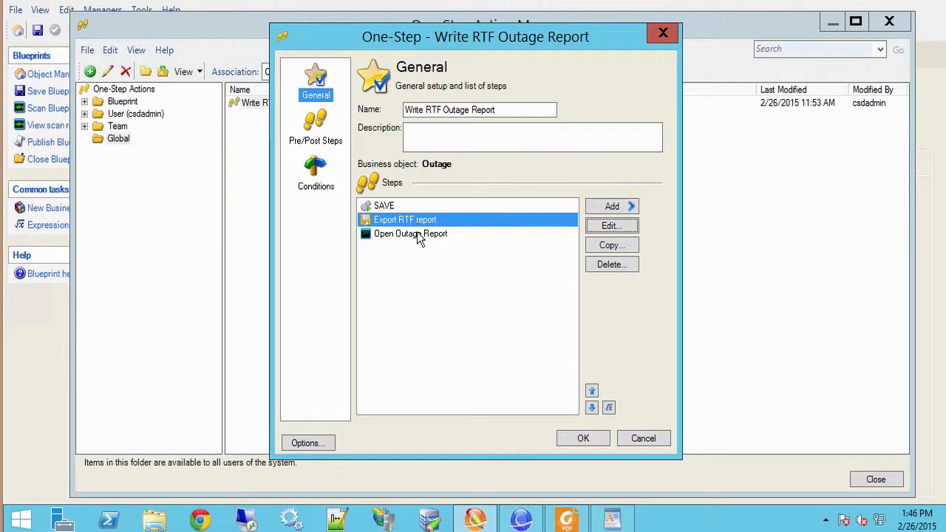
Inspect the Open Outage Report step's run-program settings, confirming it runs the OutageReport file
left_click(411, 234)
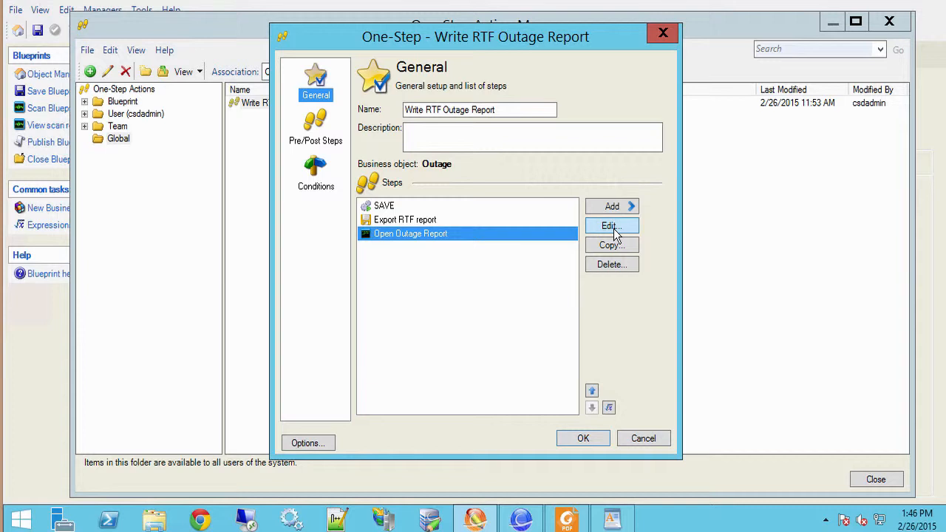
left_click(611, 225)
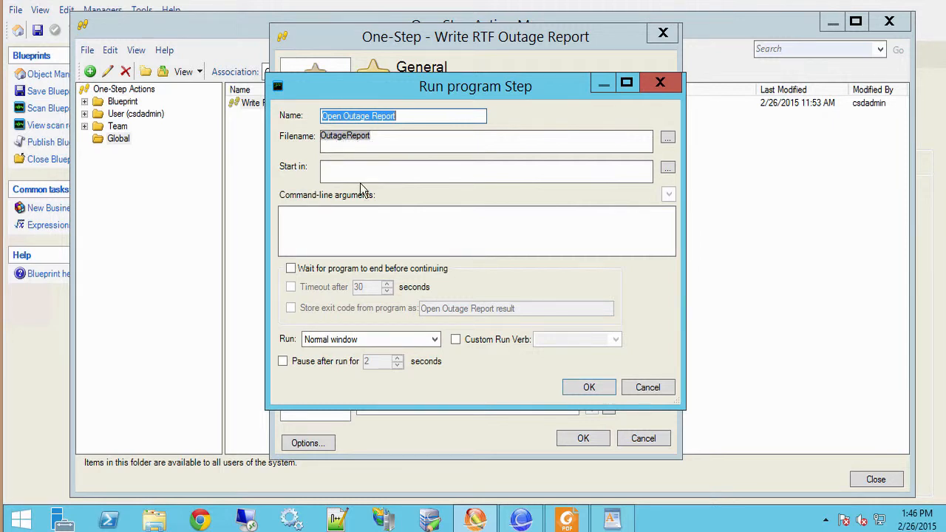
mouse_move(373, 290)
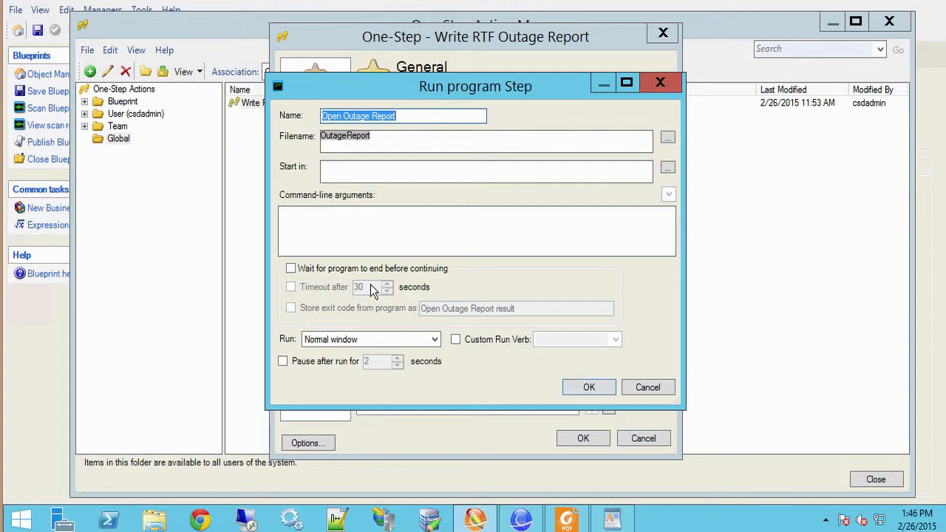
left_click(588, 387)
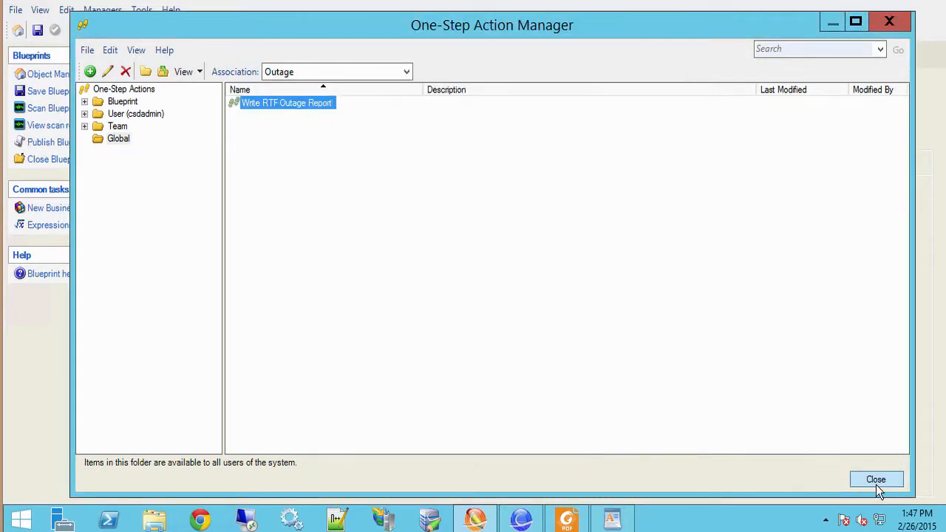
Leave the One-Step Action Manager and re-export the outage via Open as RTF into WordPad
left_click(875, 479)
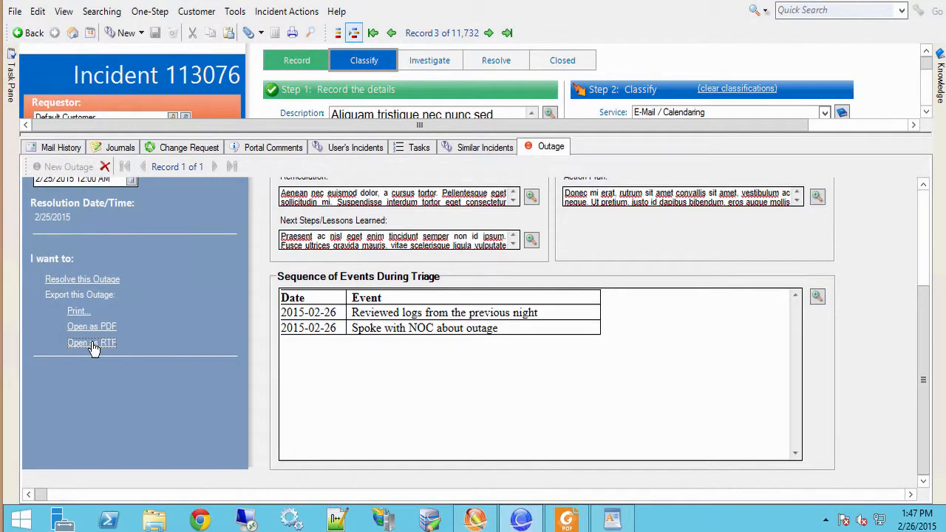
left_click(91, 343)
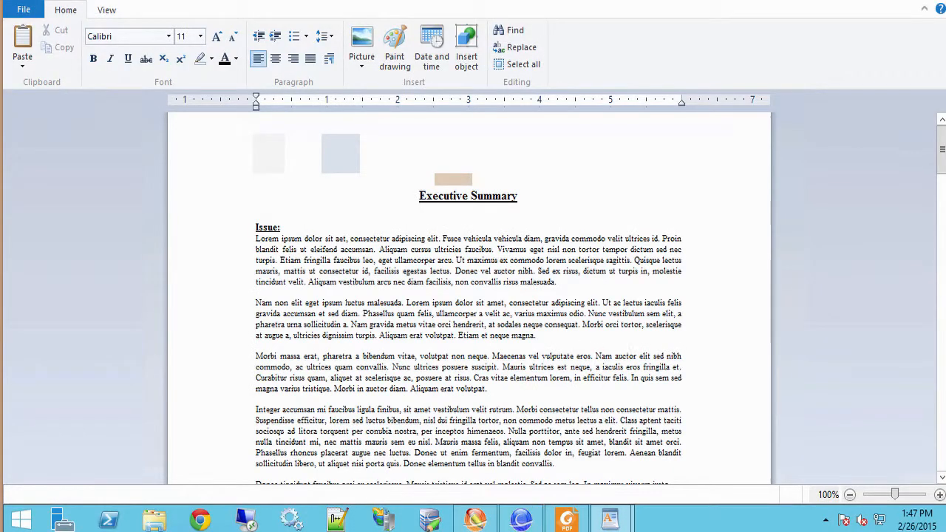
scroll("down", 3)
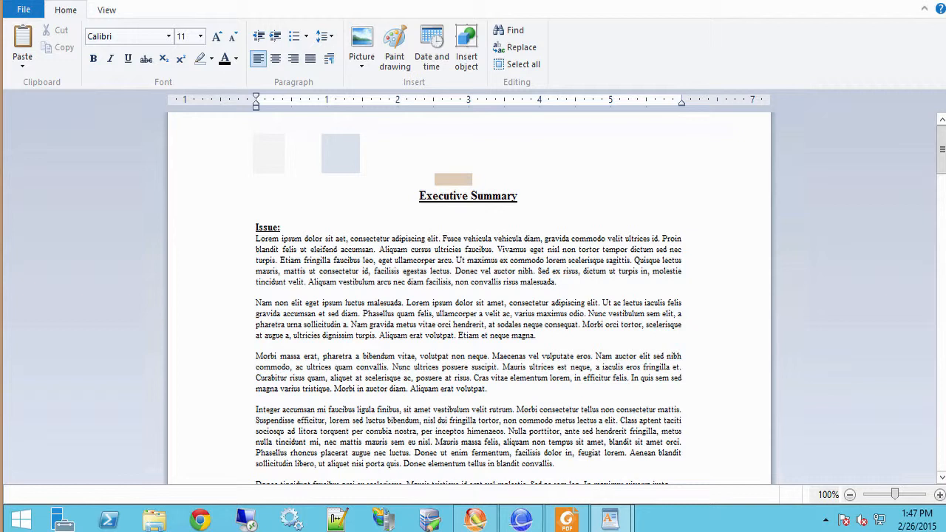
mouse_move(894, 15)
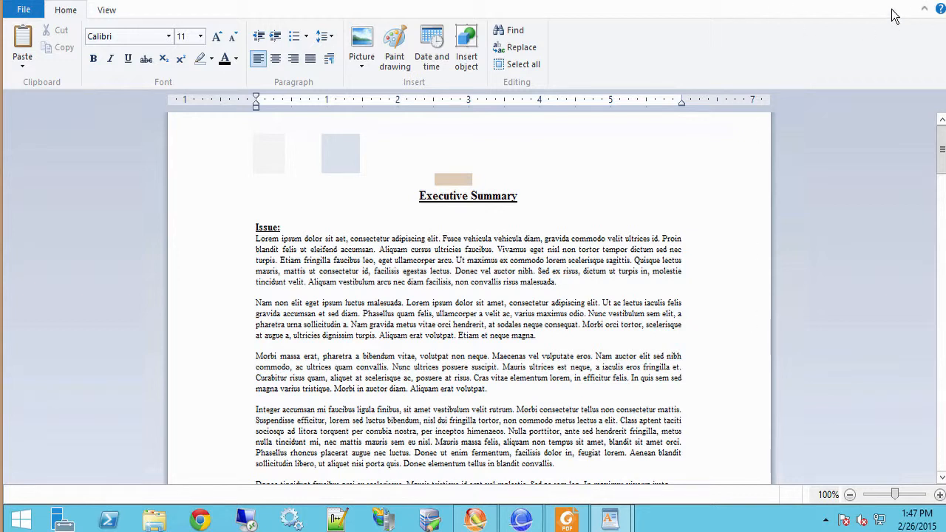